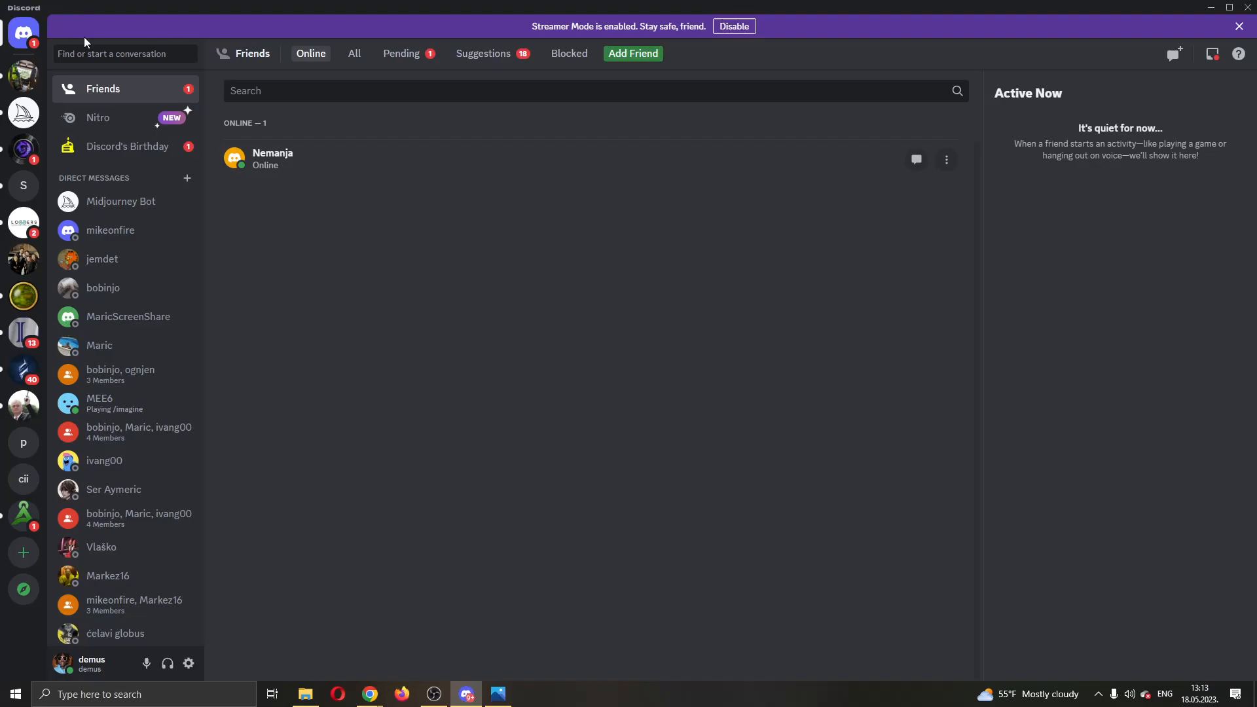
mouse_move(559, 149)
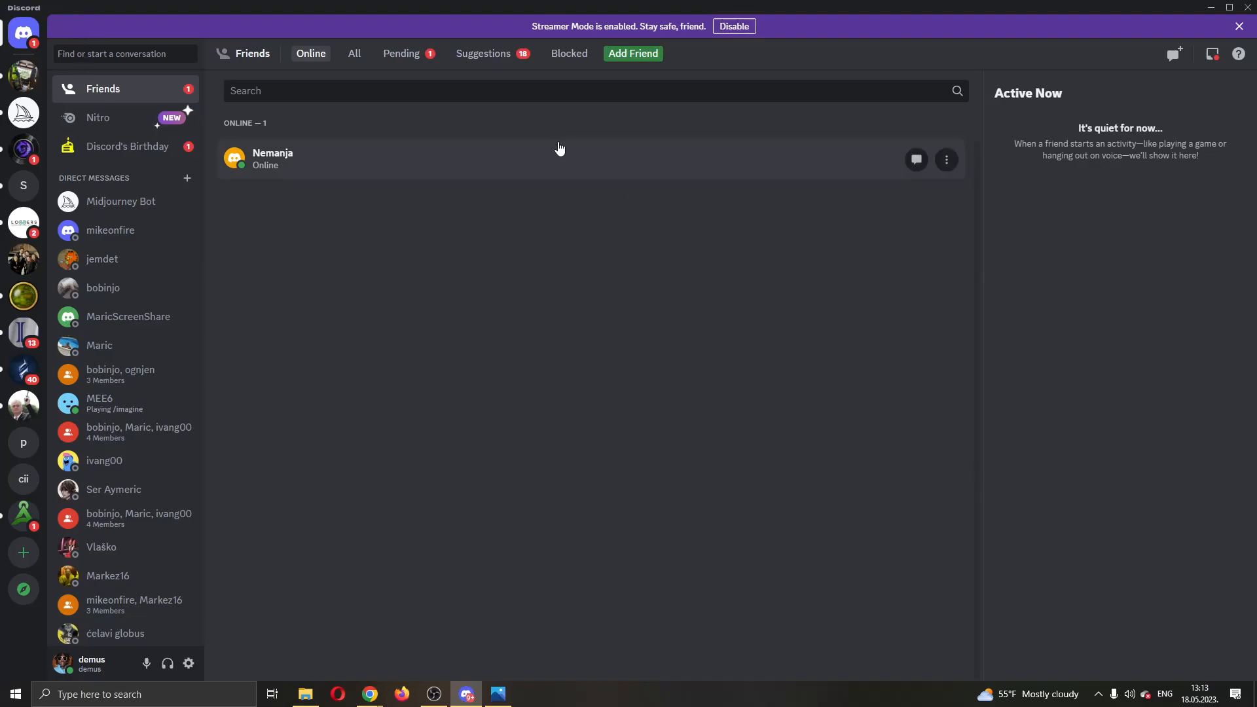
mouse_move(369, 77)
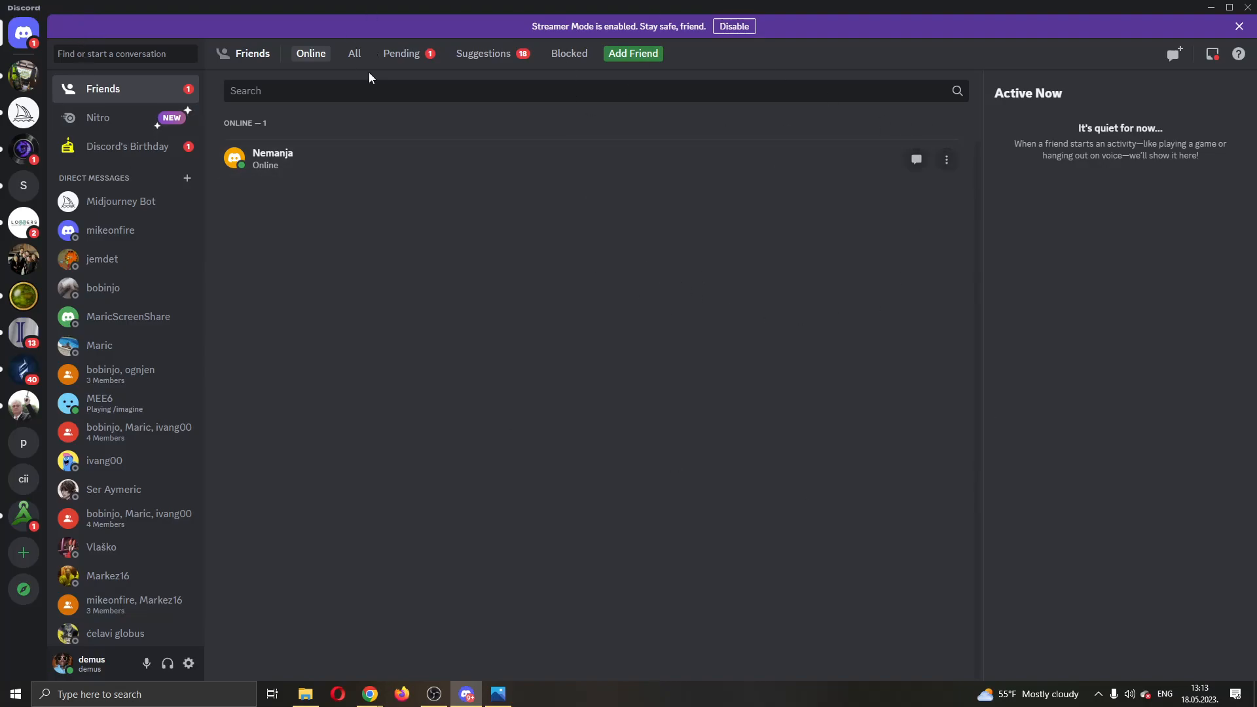
mouse_move(291, 214)
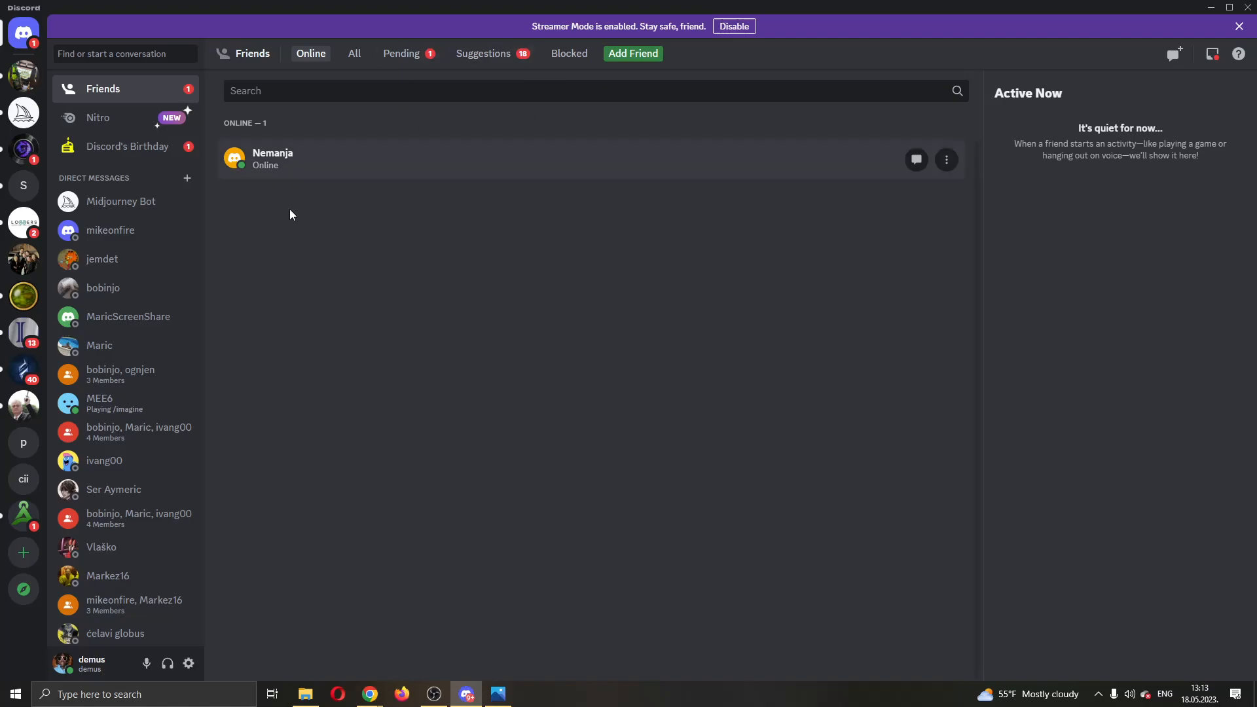
mouse_move(6, 54)
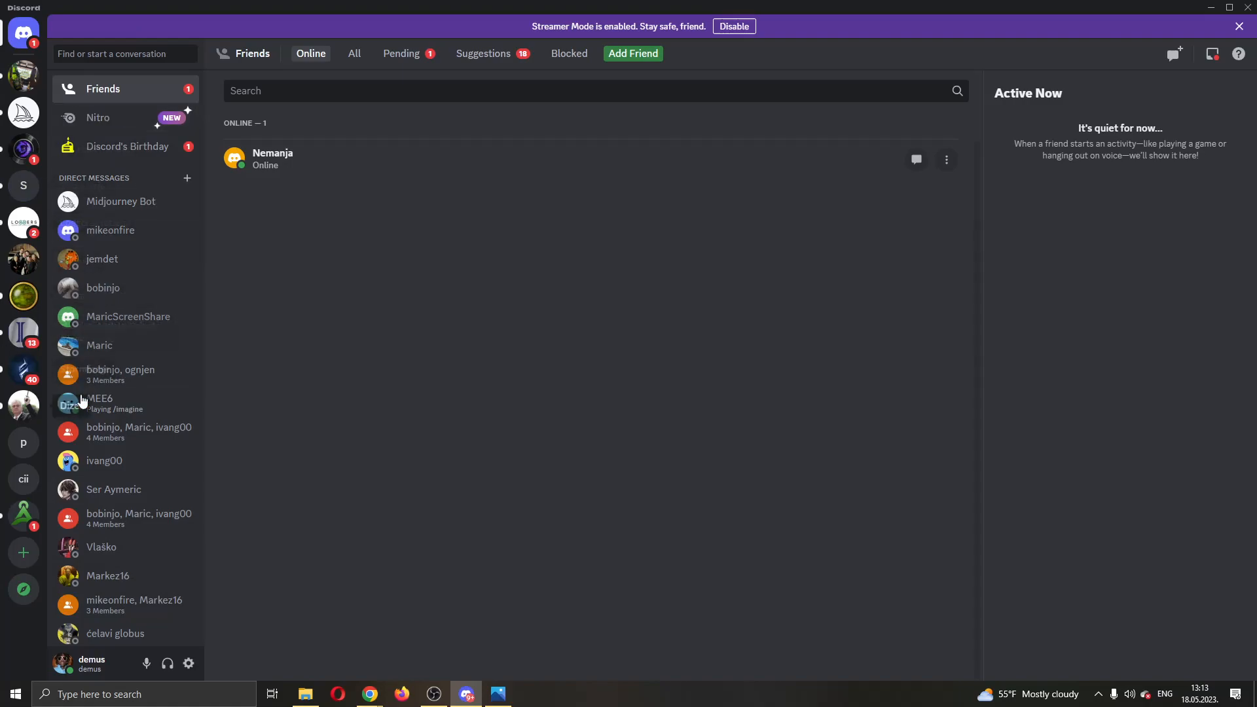
mouse_move(181, 518)
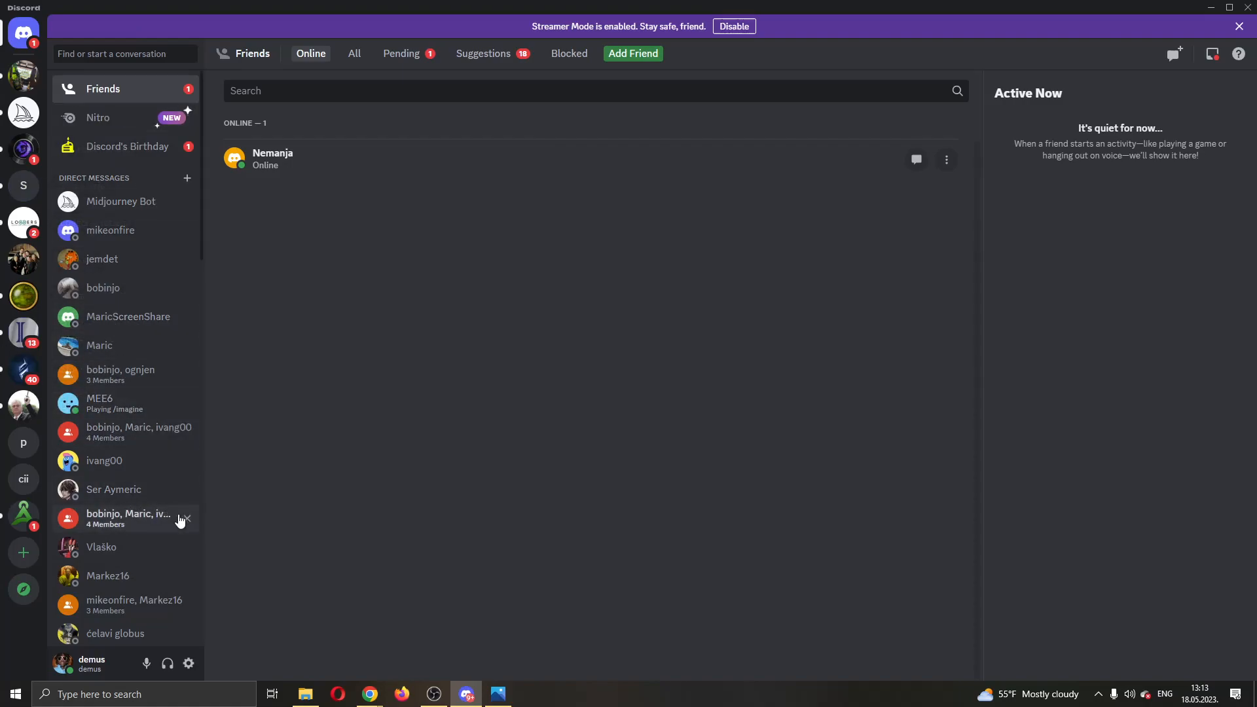
mouse_move(100, 519)
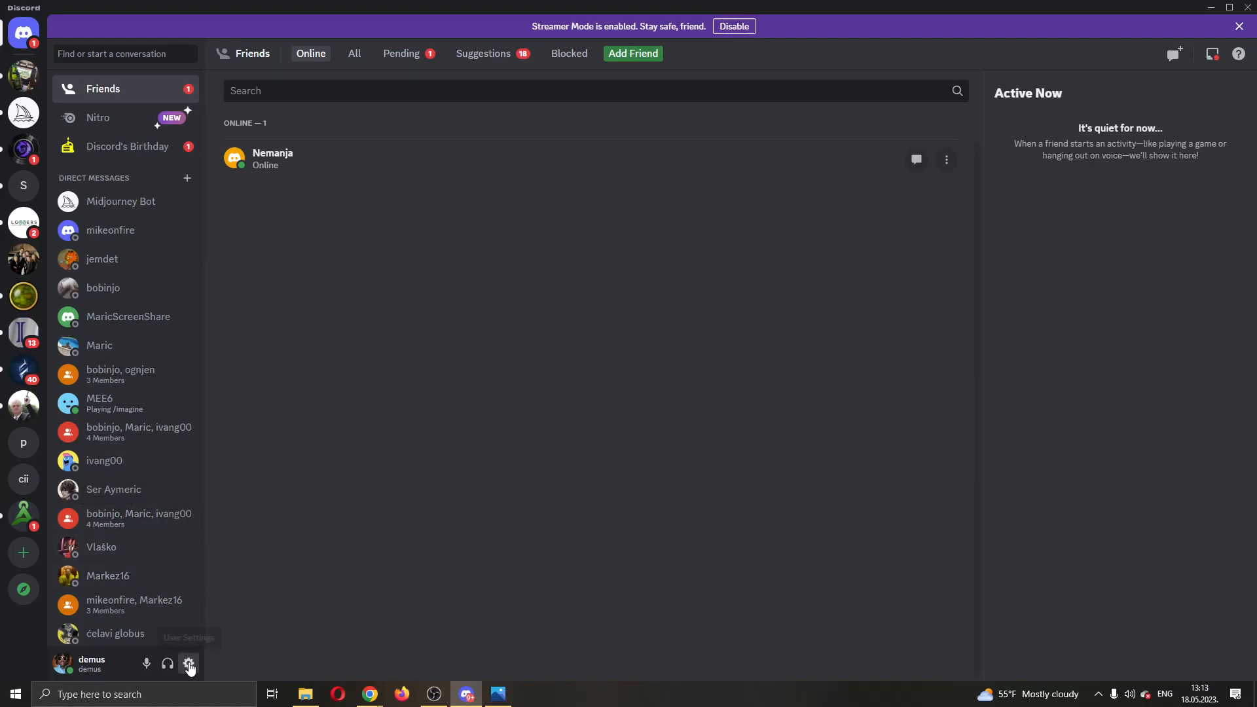
mouse_move(91, 664)
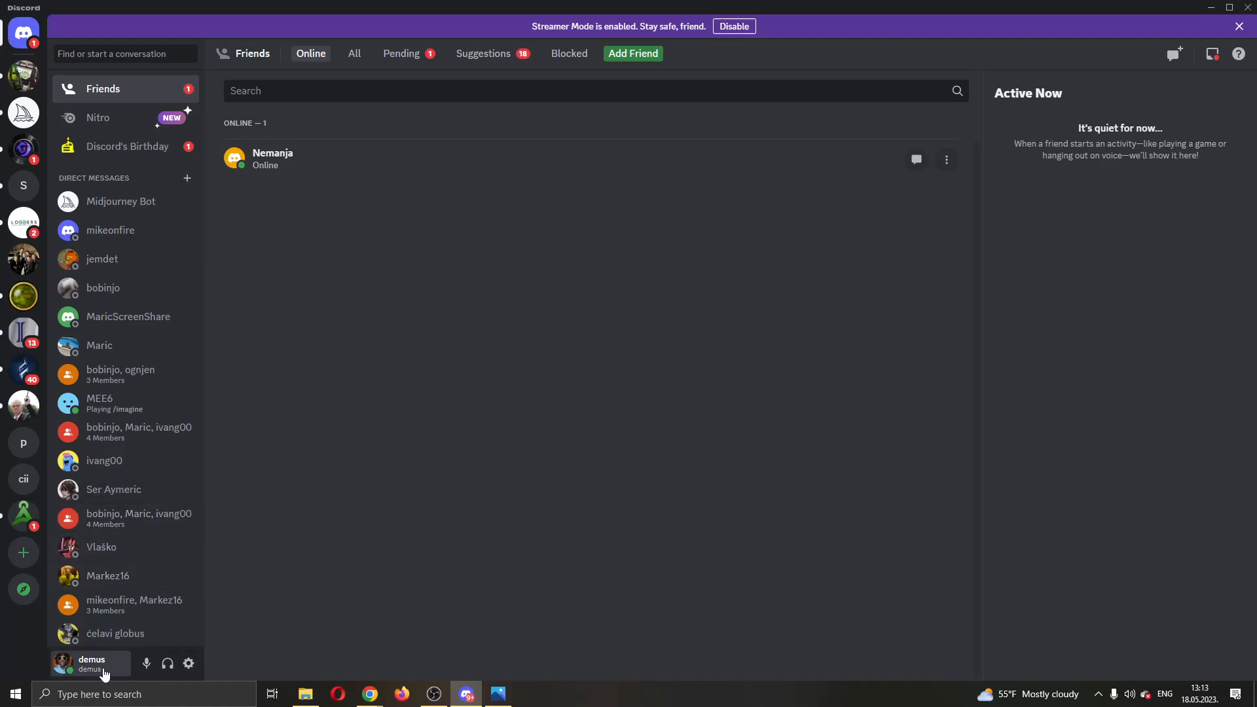
mouse_move(189, 663)
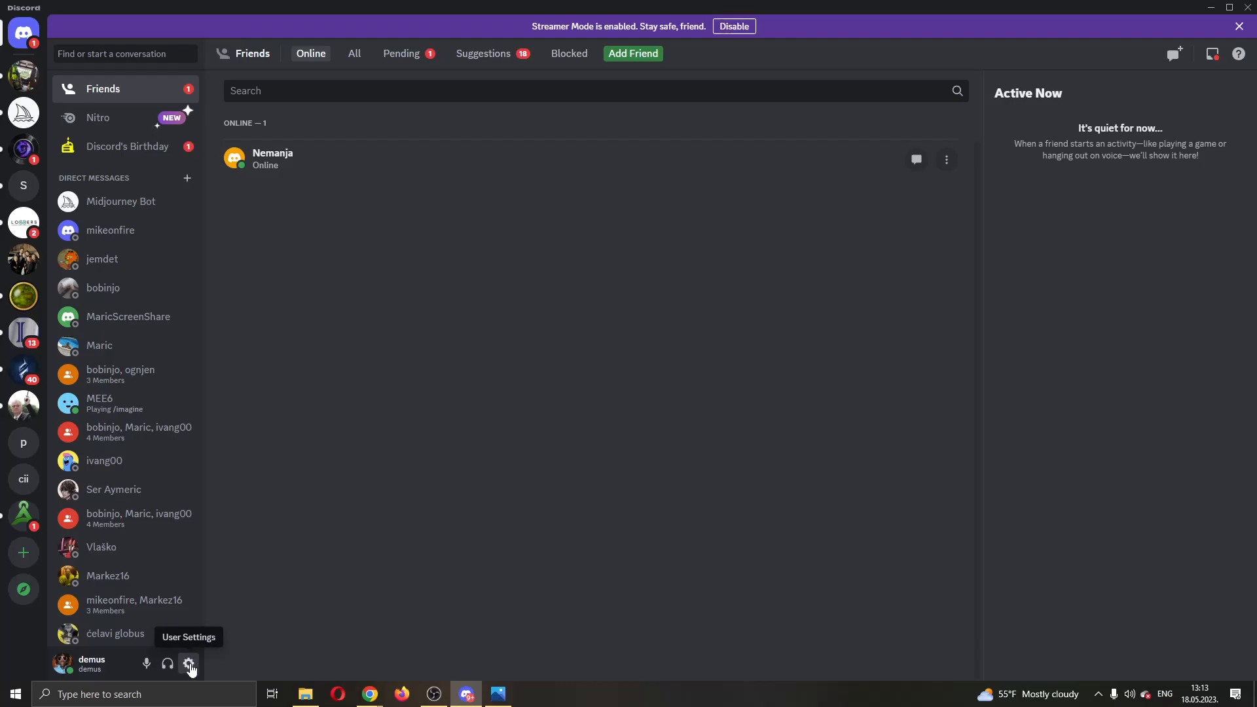
Open User Settings from the gear icon and scroll the sidebar down to the activity entries
left_click(189, 663)
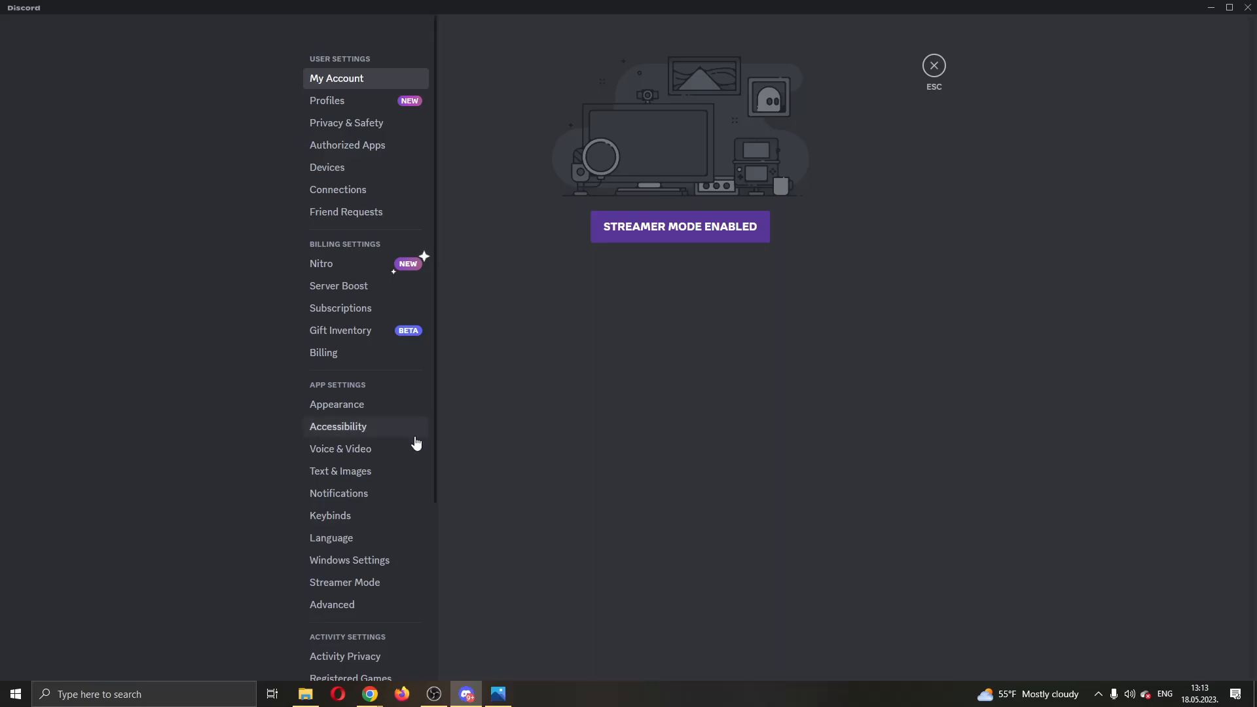
mouse_move(345, 64)
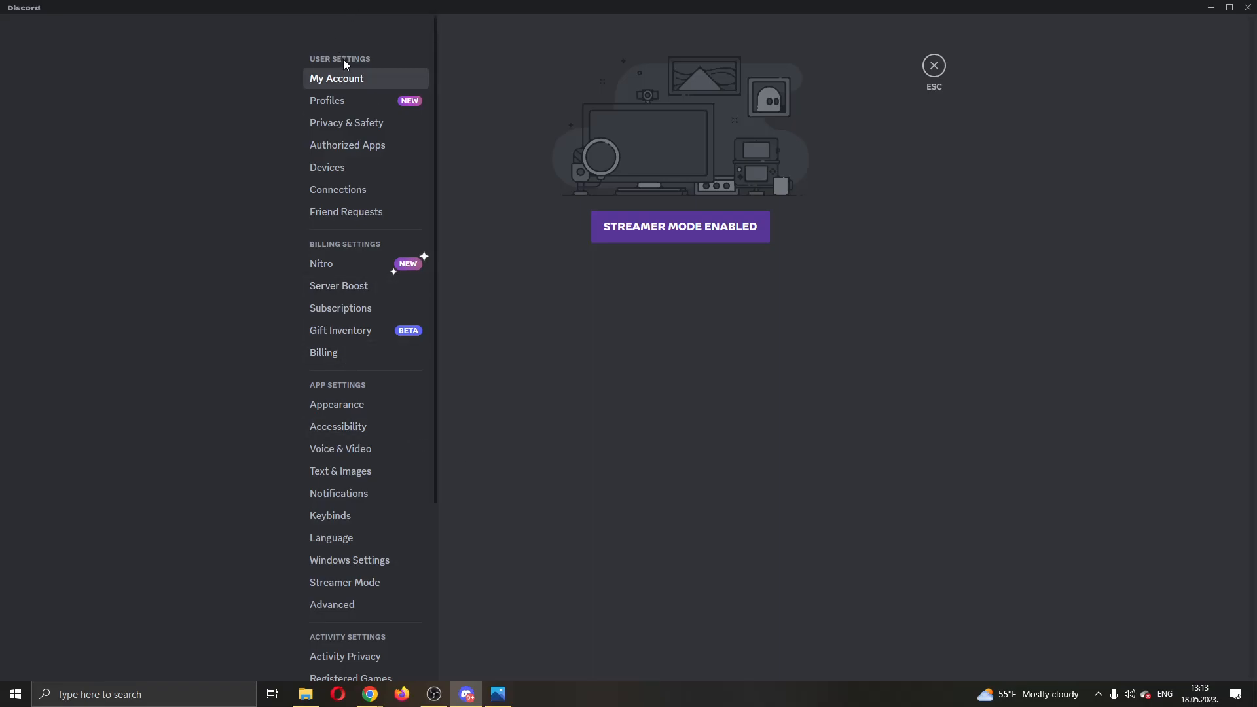
mouse_move(349, 234)
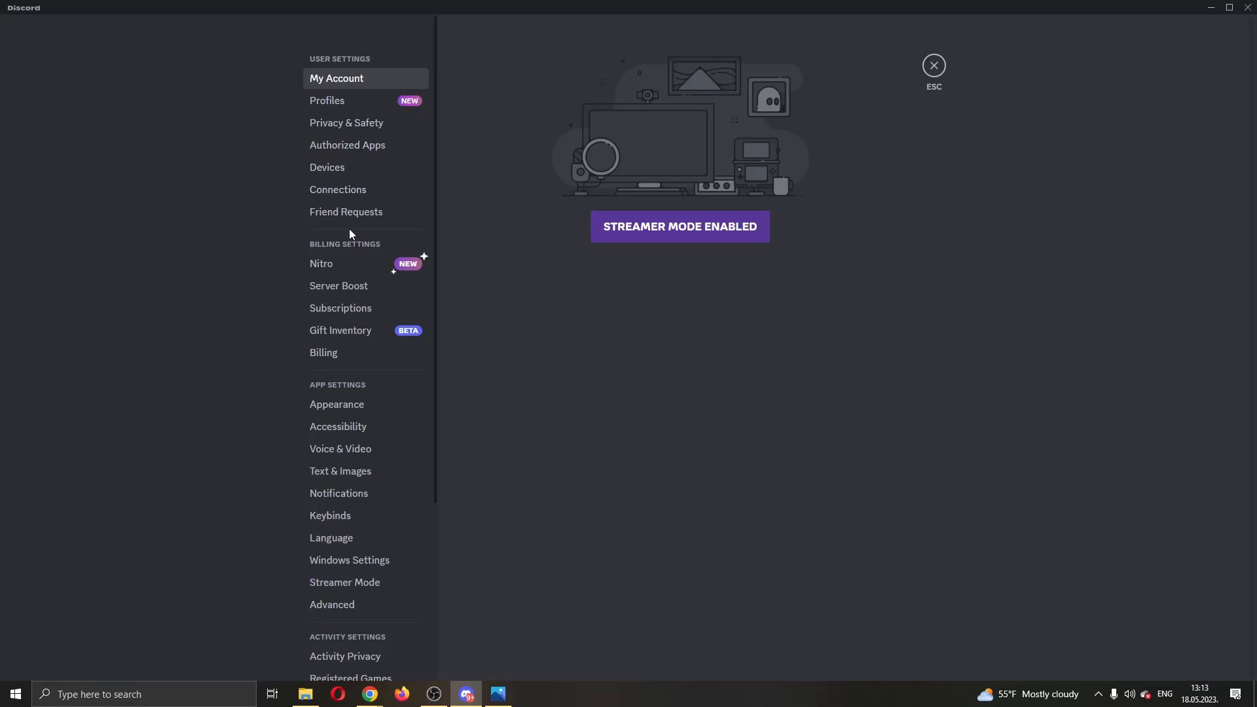
mouse_move(356, 386)
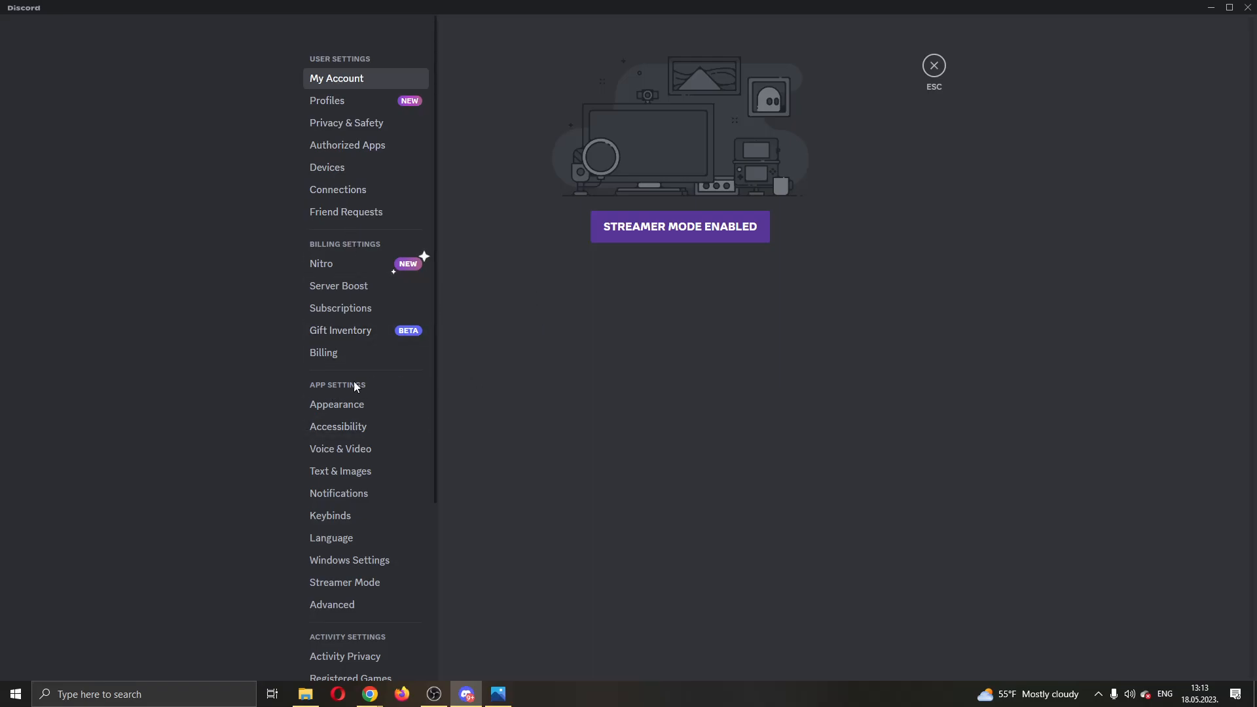
scroll("down", 3)
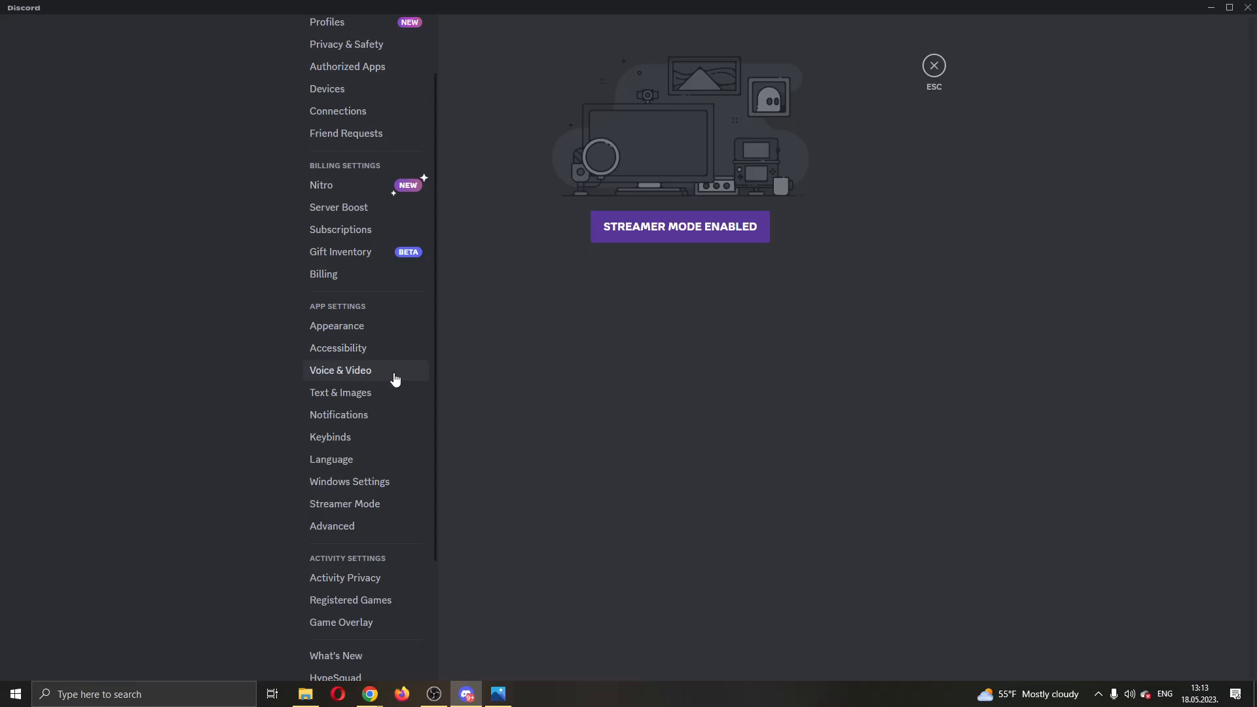
mouse_move(383, 379)
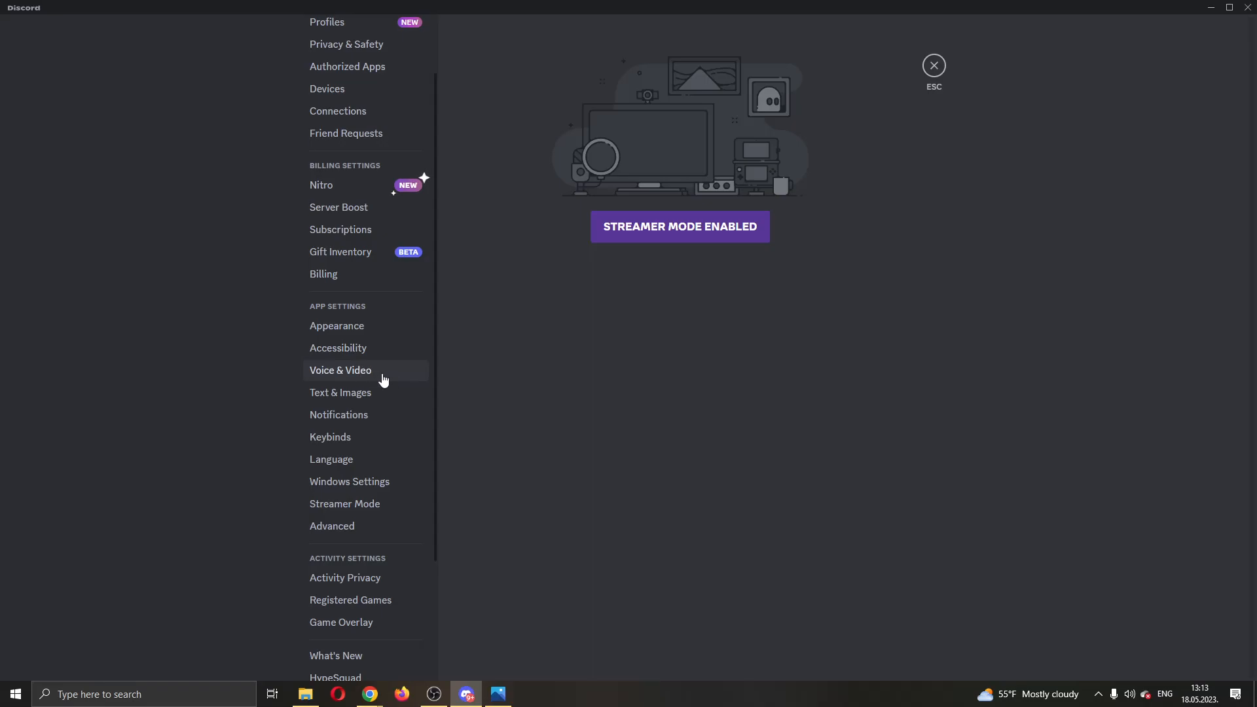
Show Voice & Video settings, scrolled past video, advanced and attenuation options to the audio subsystem
left_click(340, 369)
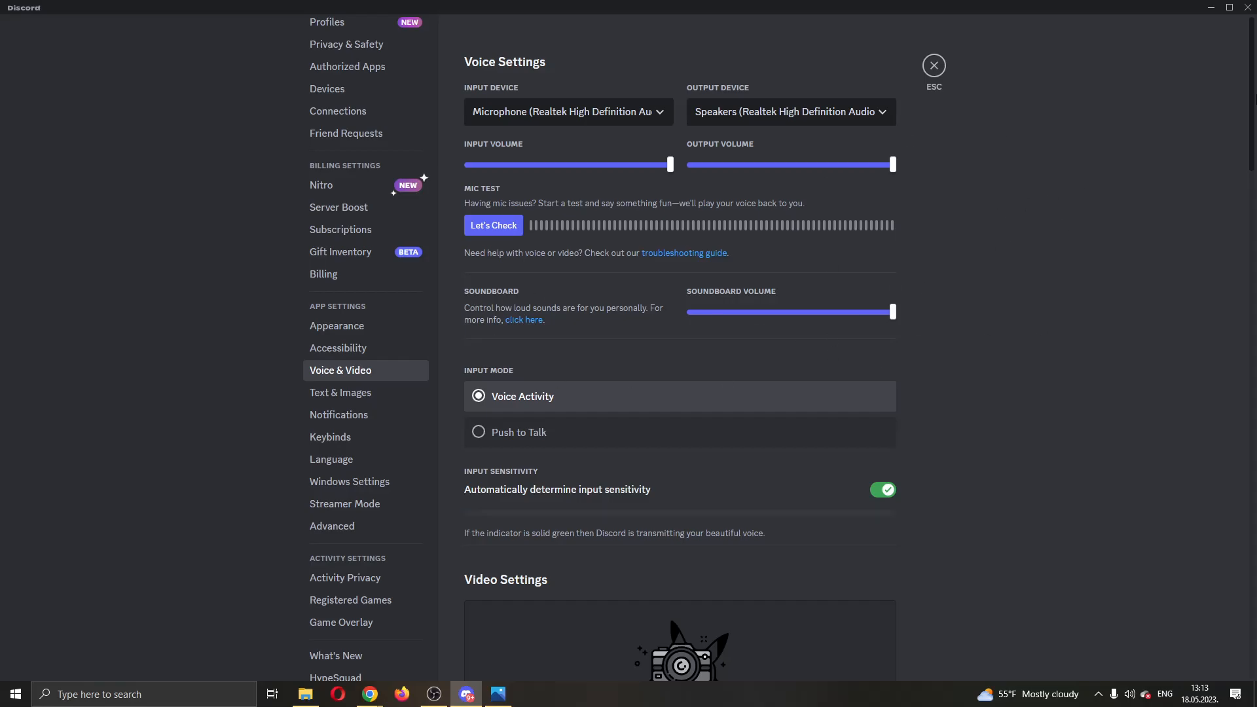
scroll("down", 3)
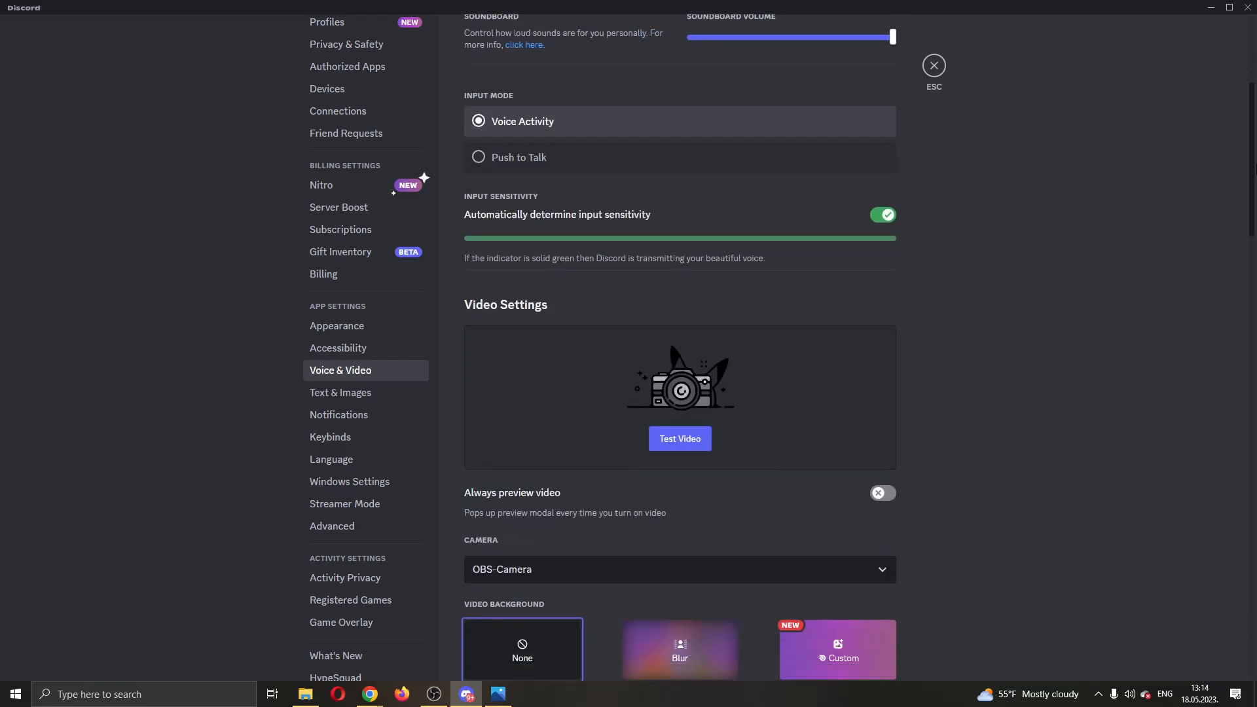
scroll("down", 3)
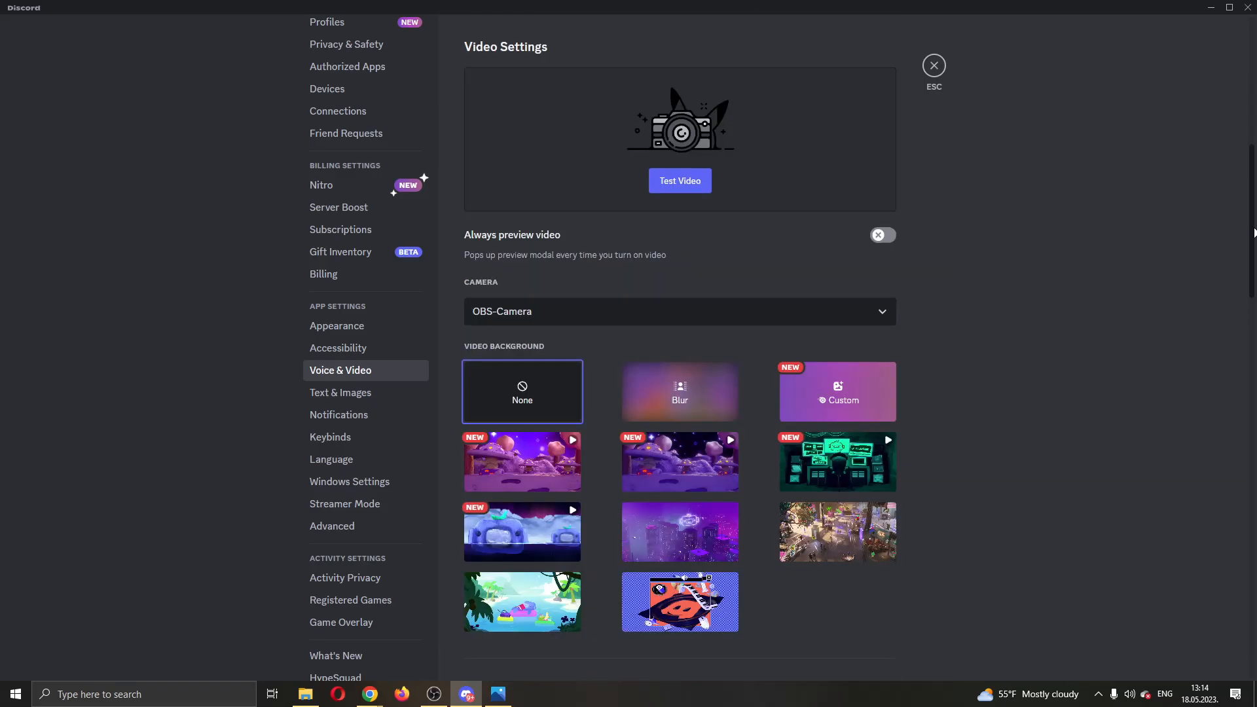
scroll("down", 3)
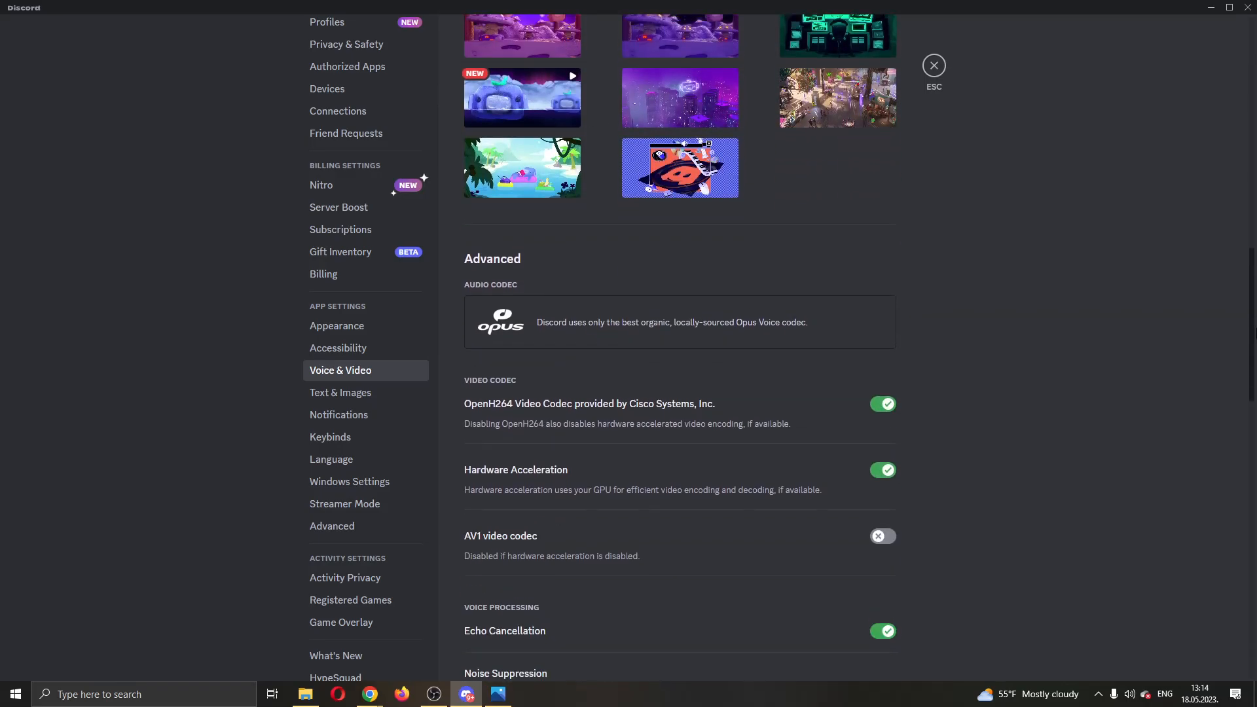
scroll("down", 3)
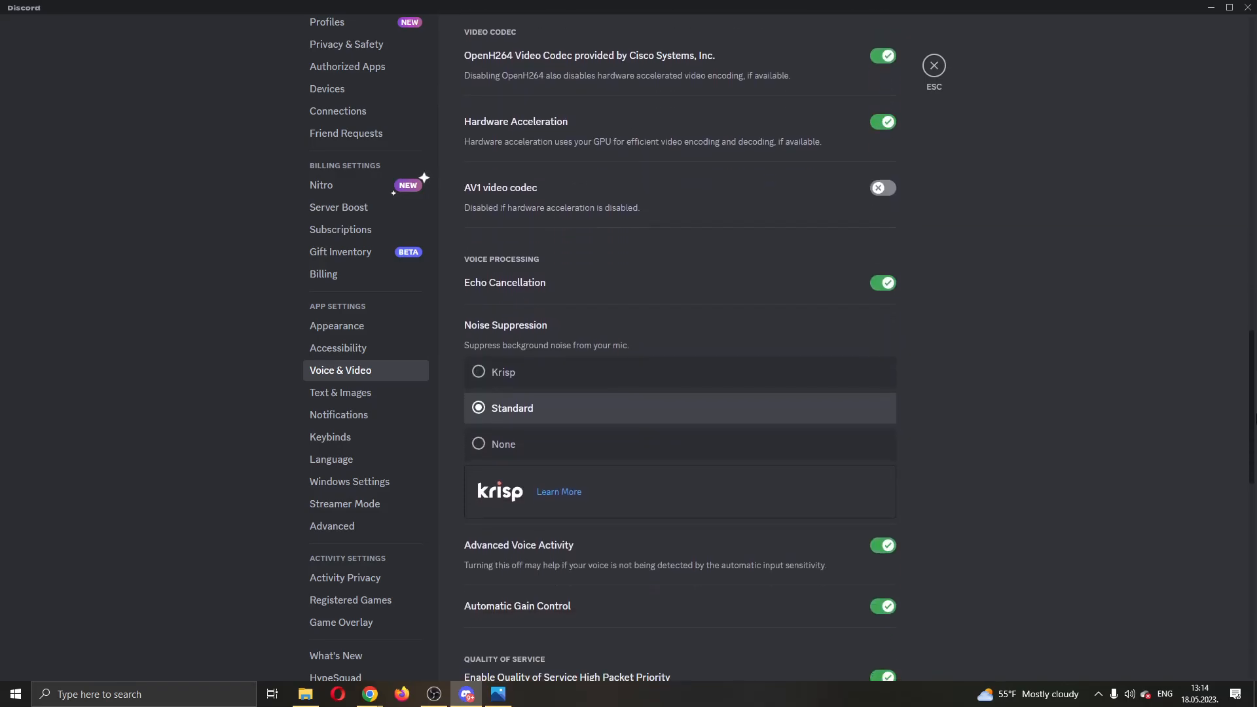
scroll("down", 3)
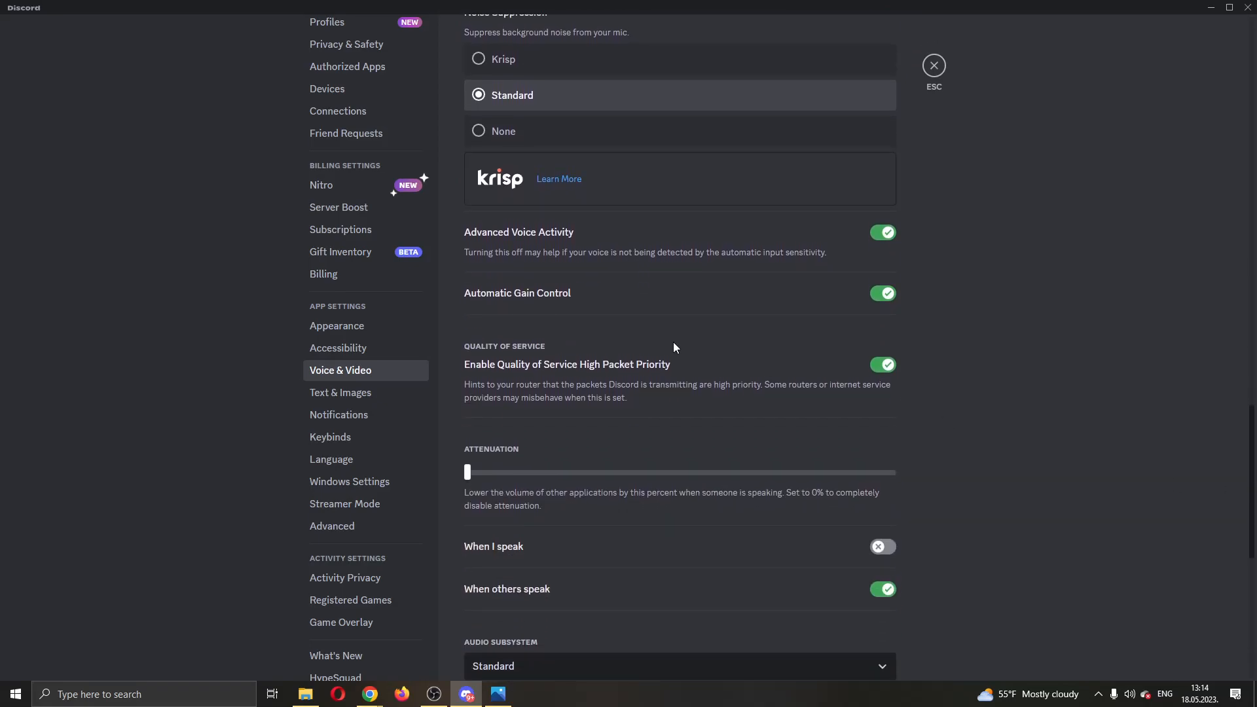
mouse_move(486, 353)
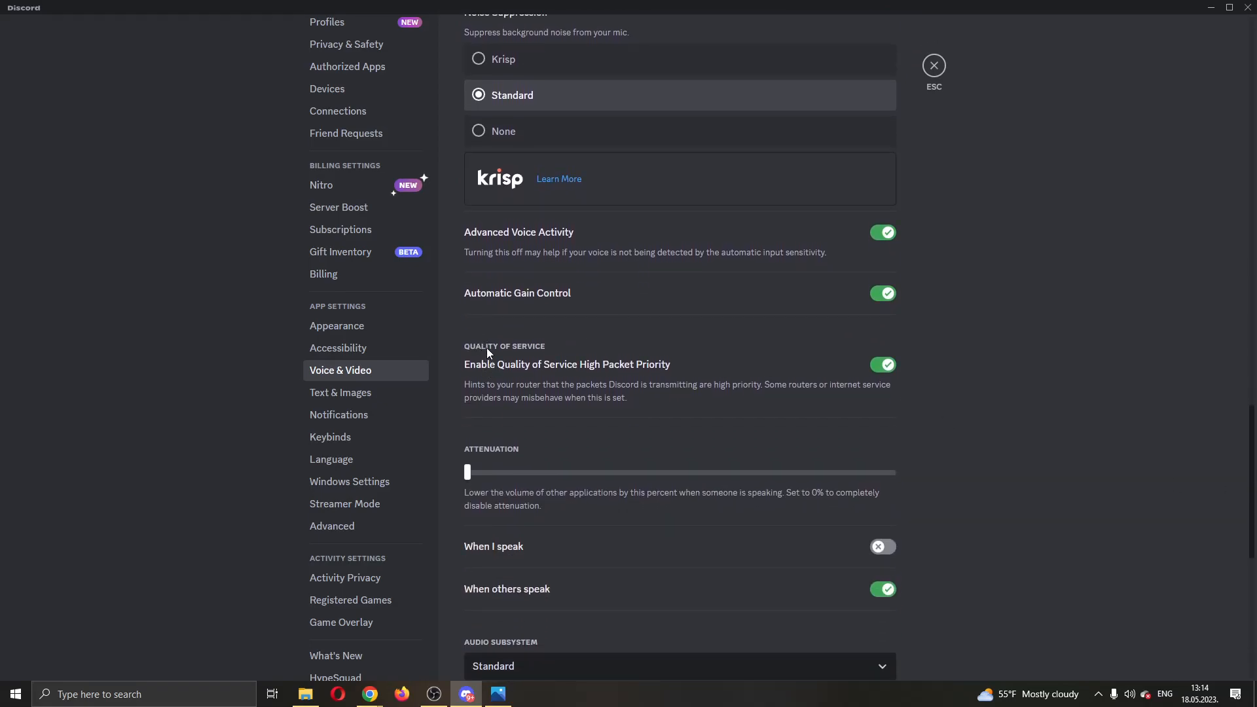
mouse_move(533, 361)
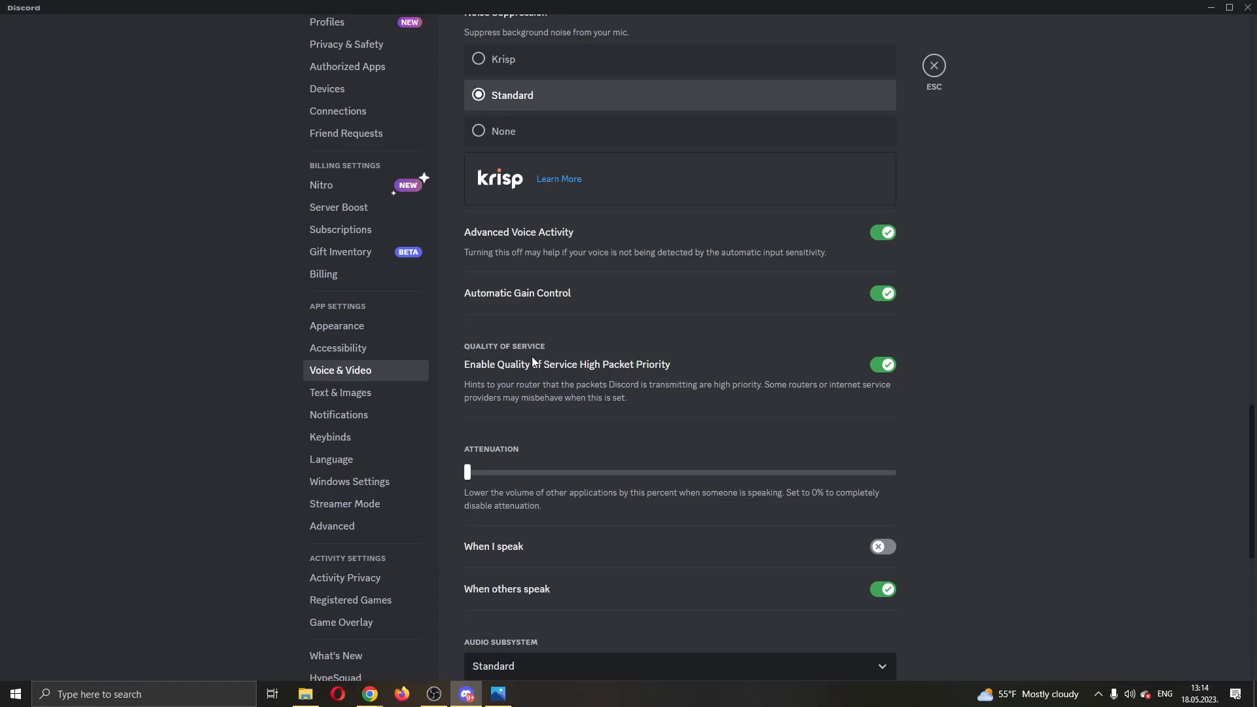
mouse_move(625, 360)
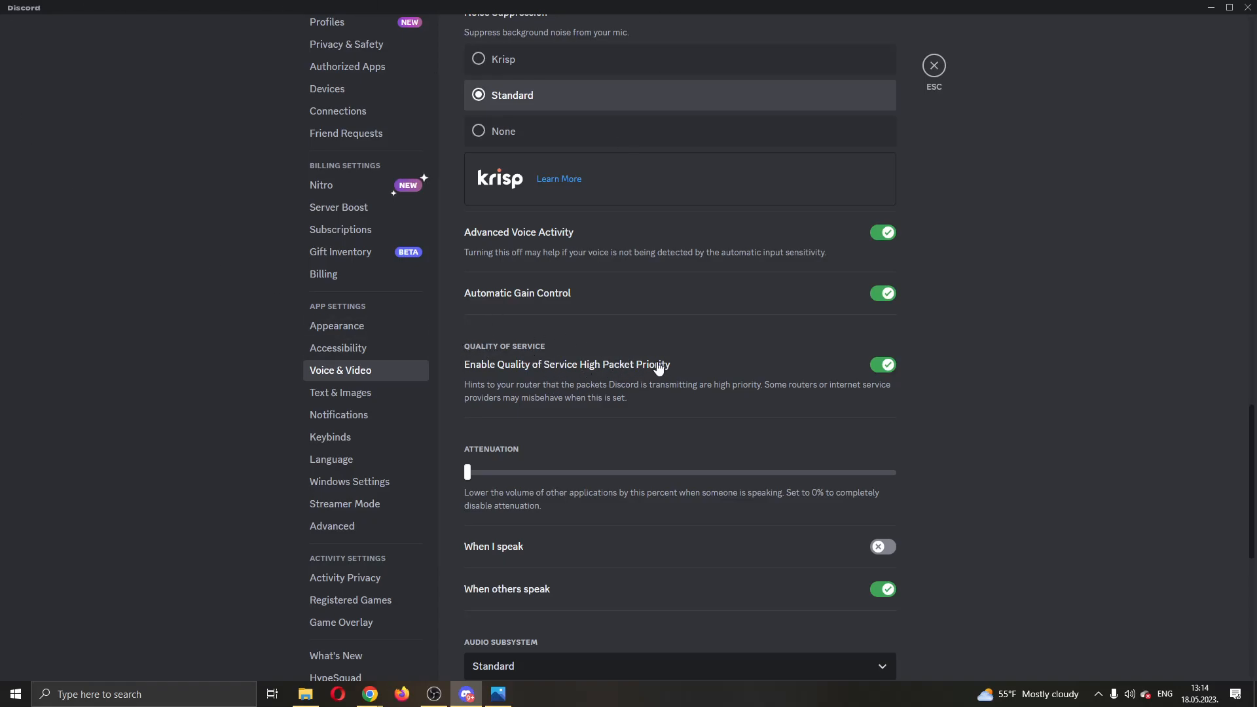
Toggle High Packet Priority off and back on, then close settings to the Friends page
left_click(881, 364)
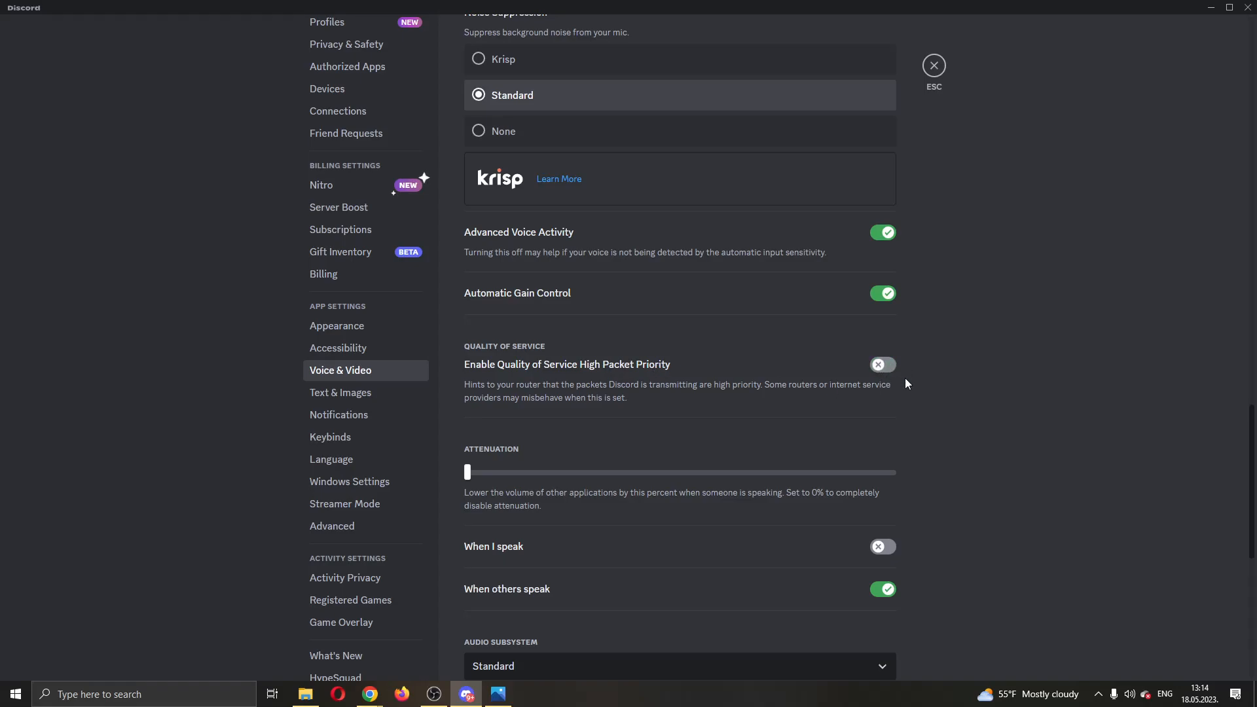
left_click(881, 364)
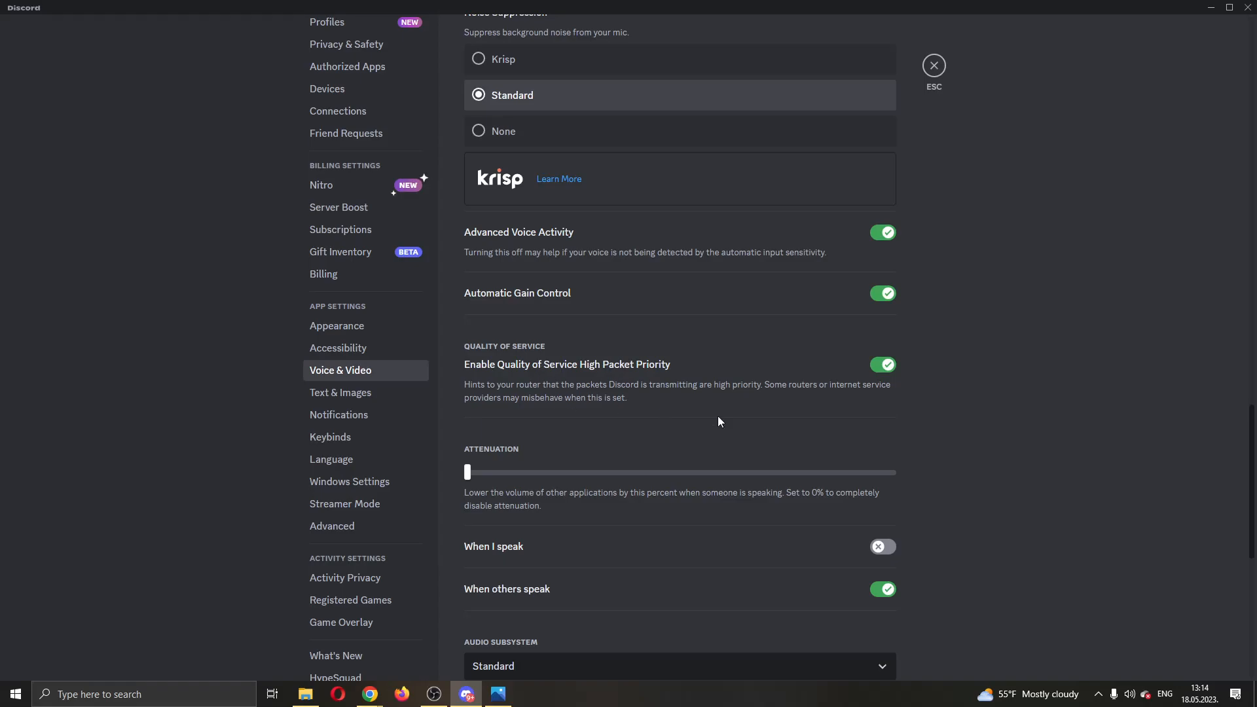
mouse_move(656, 441)
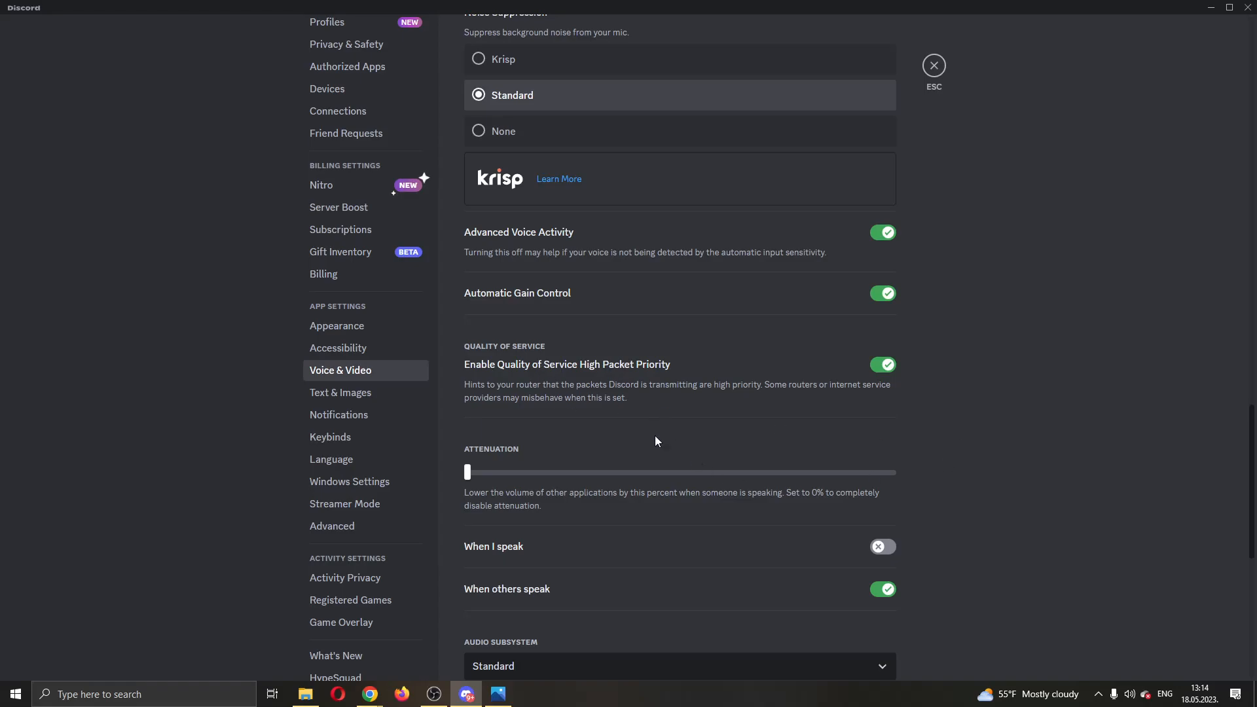
mouse_move(930, 106)
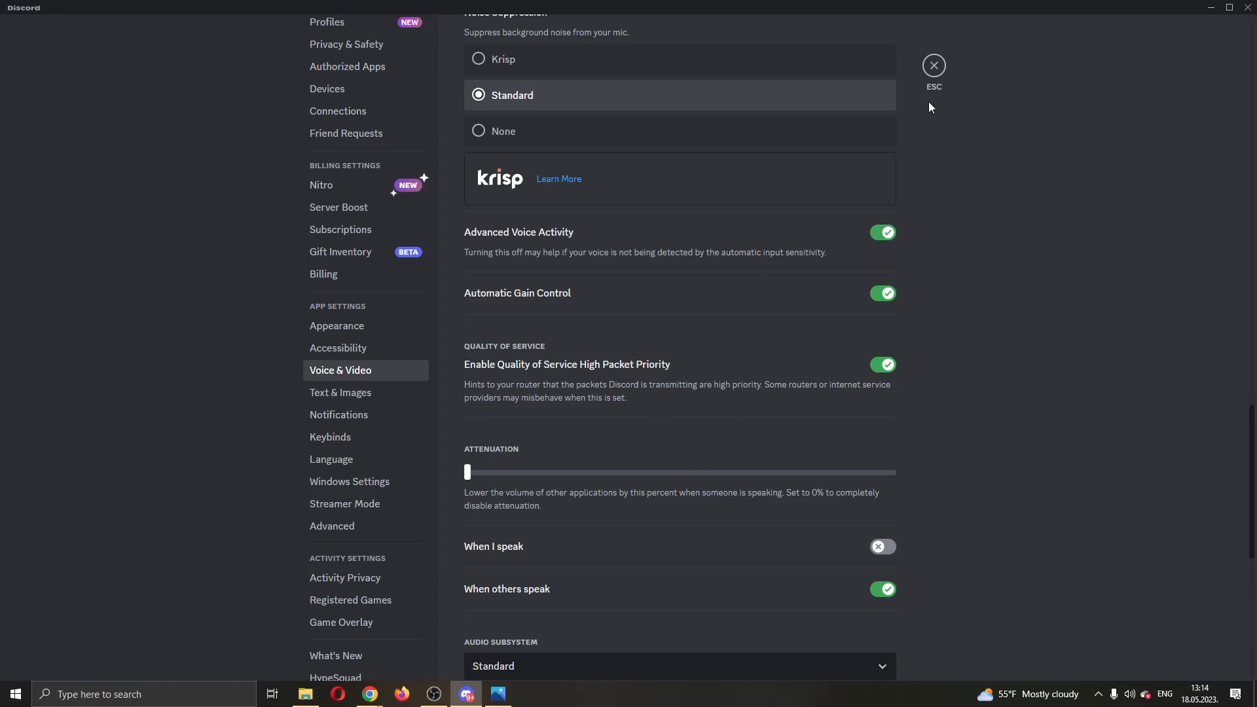
mouse_move(1043, 223)
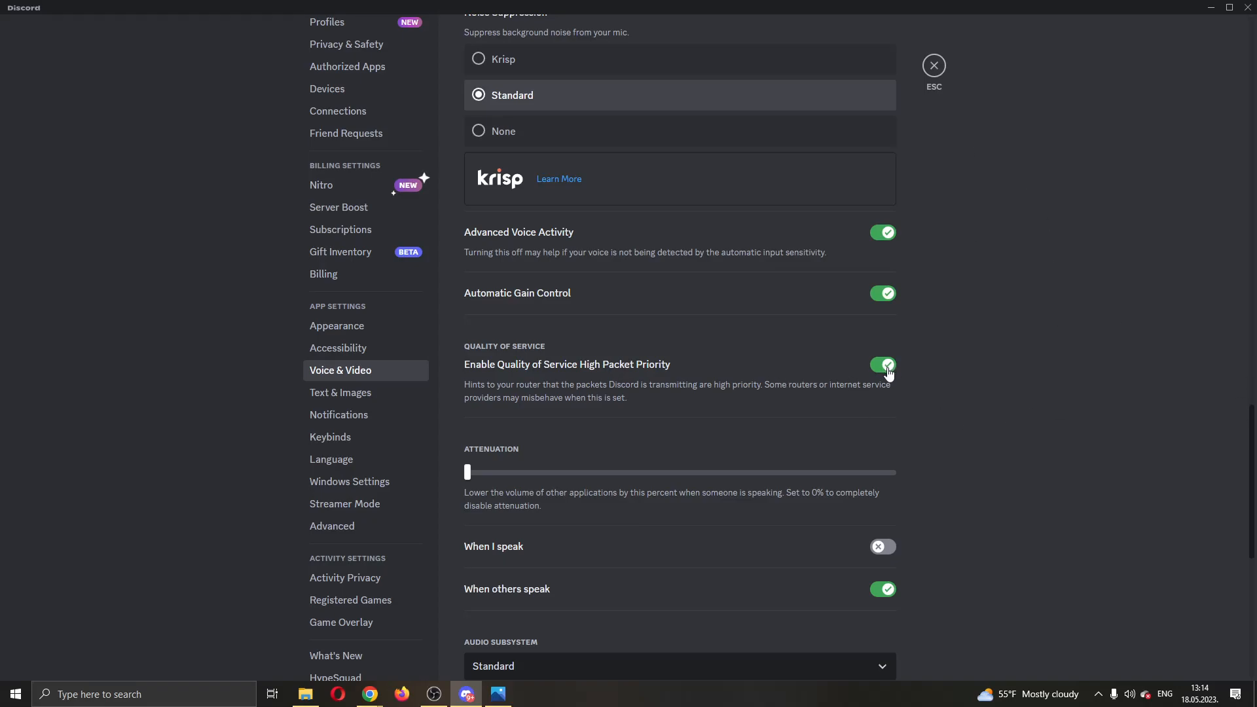
left_click(932, 65)
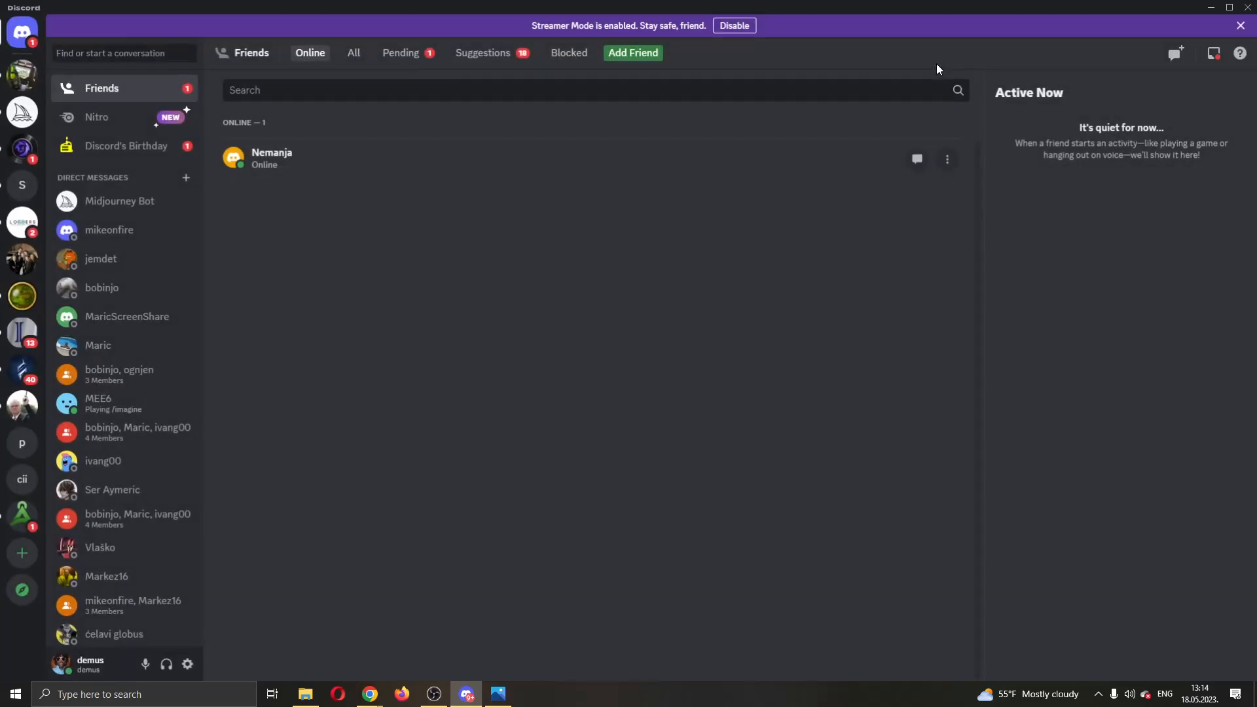
mouse_move(772, 387)
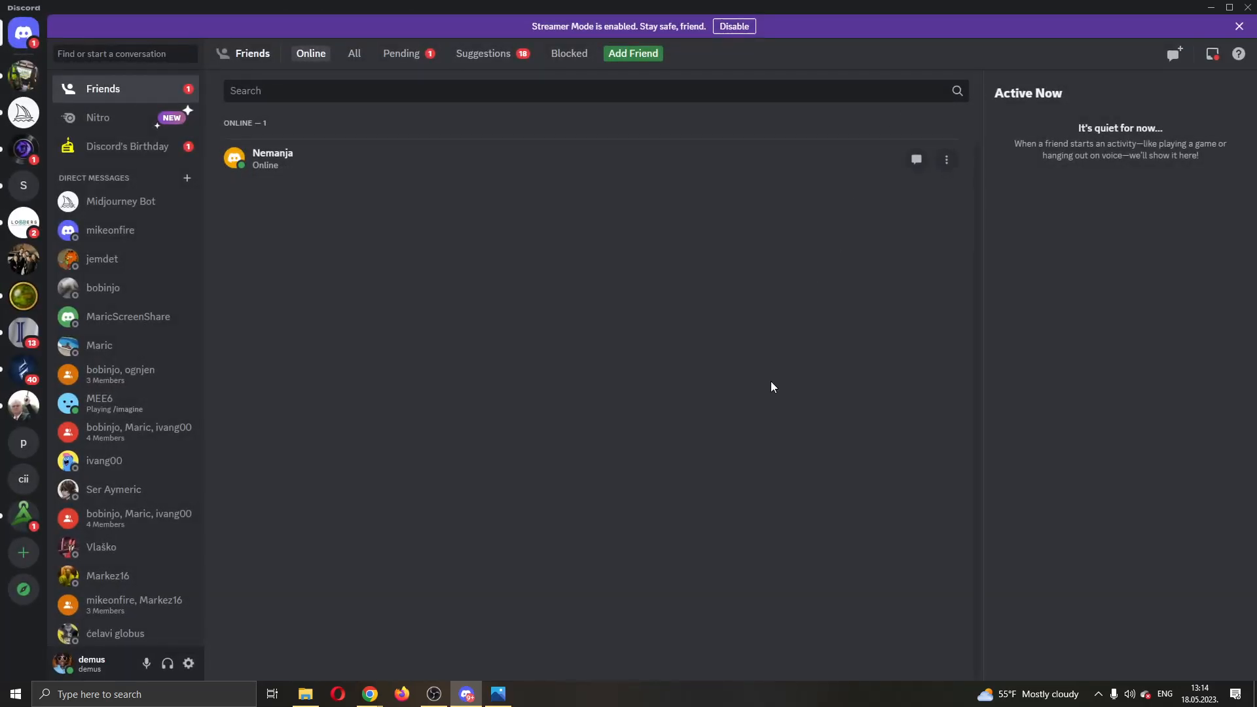